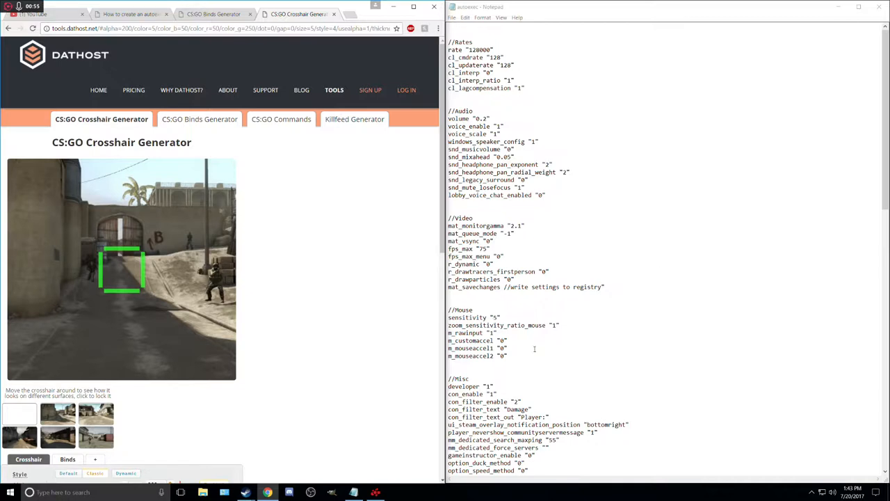
Step: Scroll the Crosshair Generator page down to the generated crosshair Config box
scroll(down, 3)
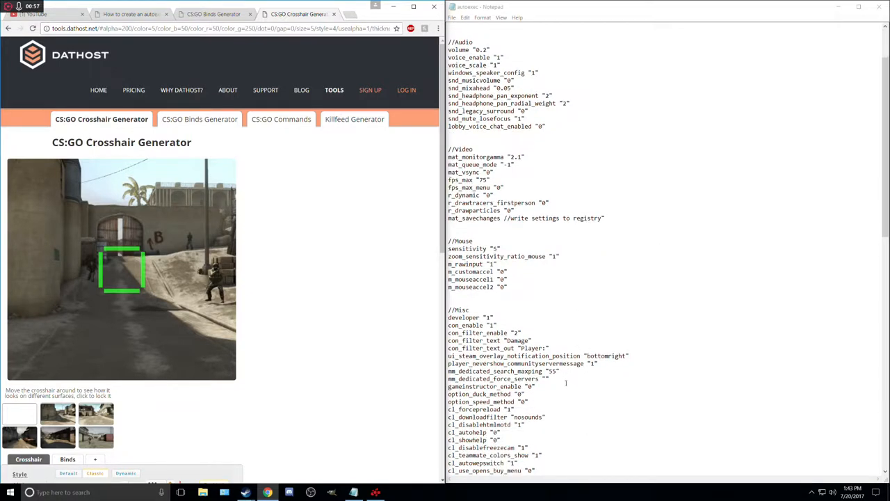
scroll(down, 3)
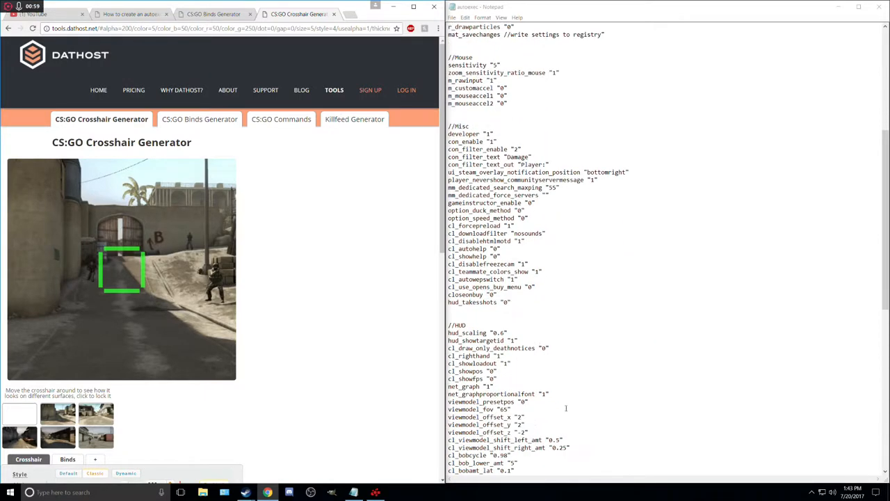
scroll(down, 3)
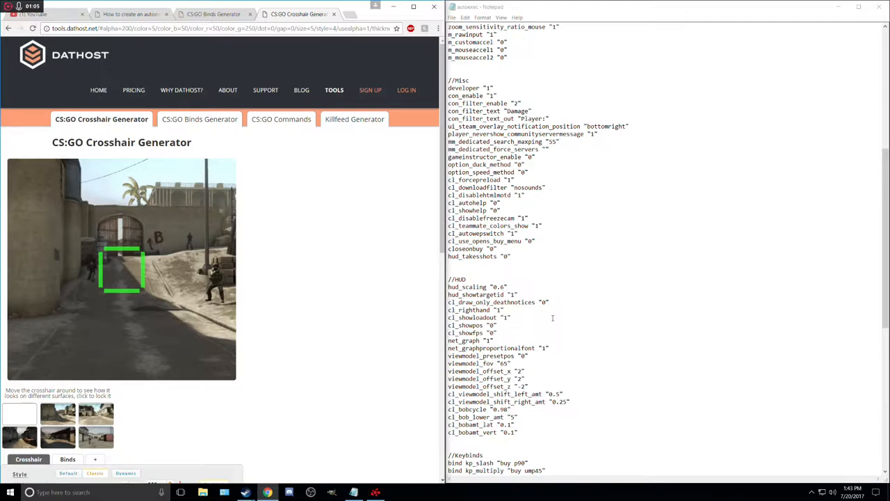
scroll(down, 3)
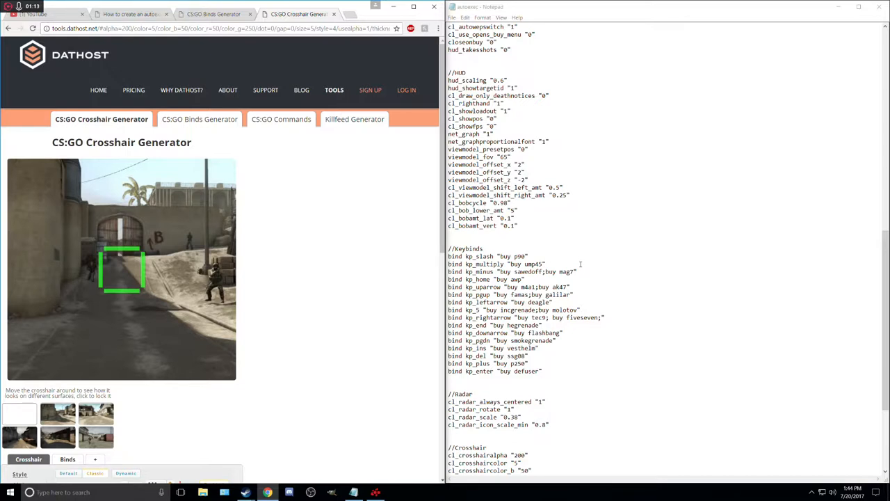
scroll(down, 3)
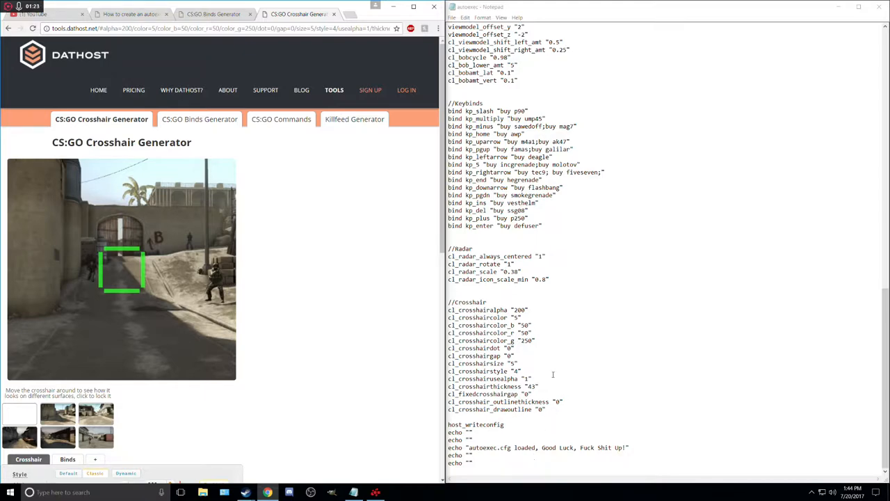
scroll(up, 3)
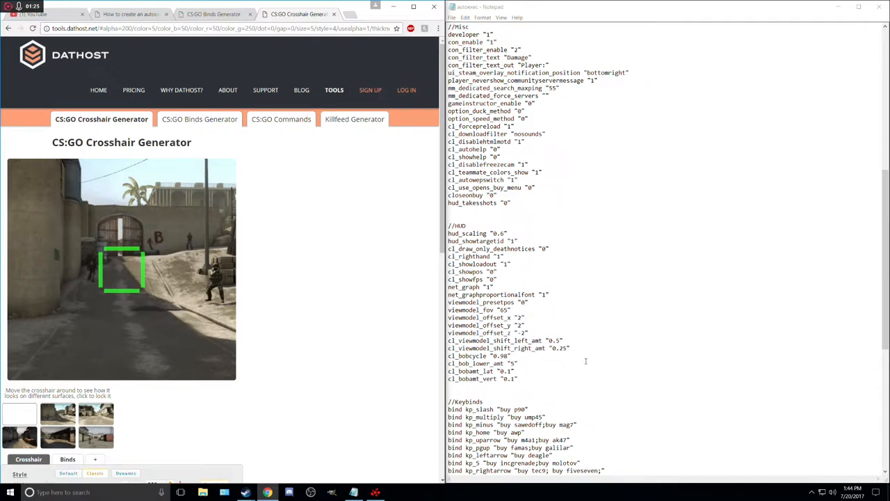
scroll(up, 3)
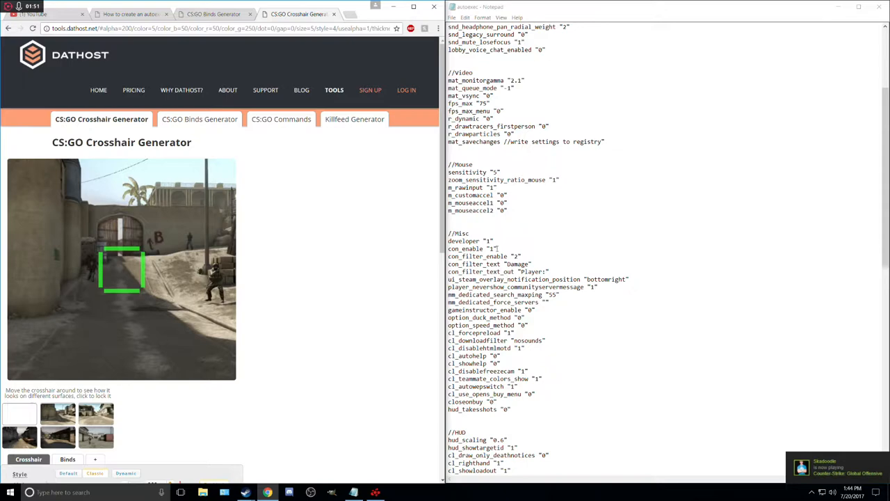
scroll(down, 3)
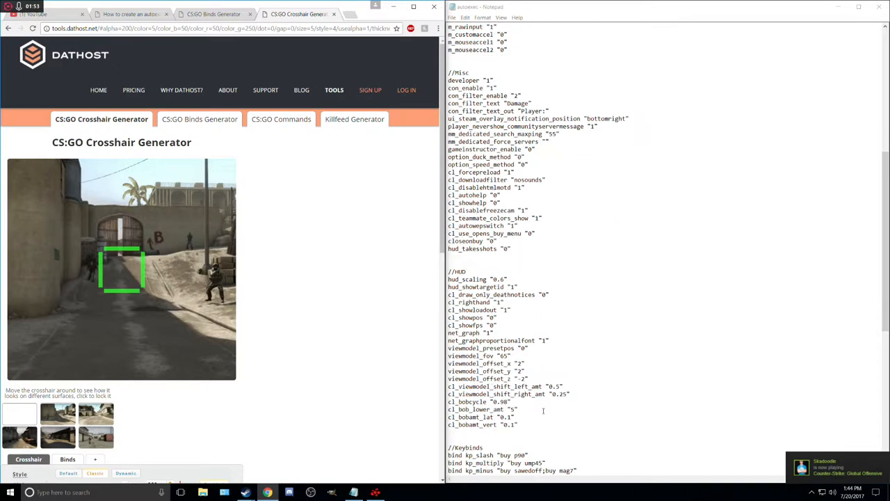
scroll(down, 3)
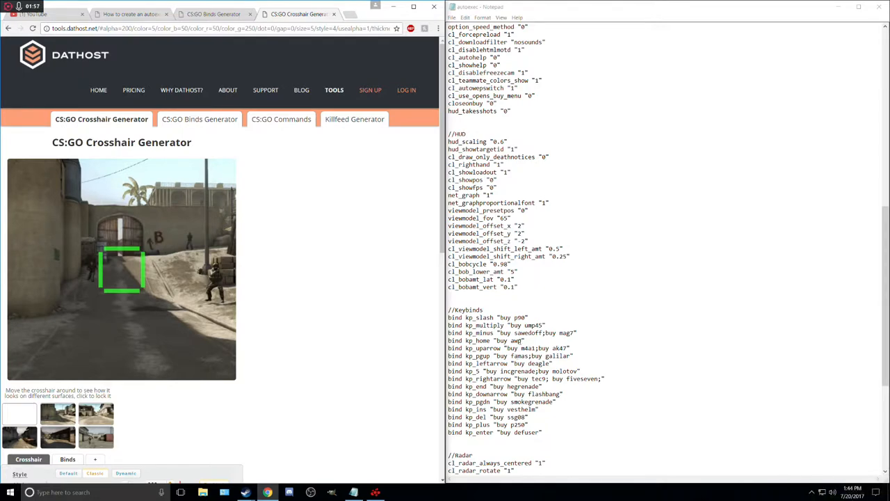
scroll(down, 3)
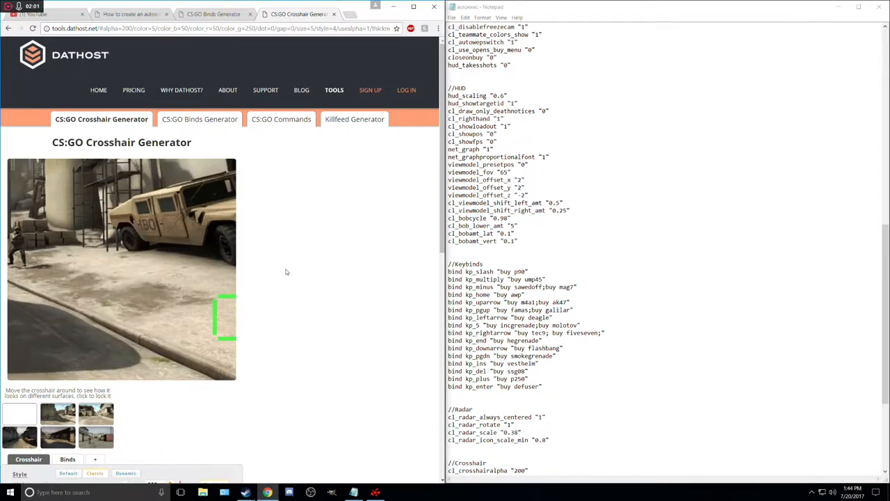
scroll(down, 3)
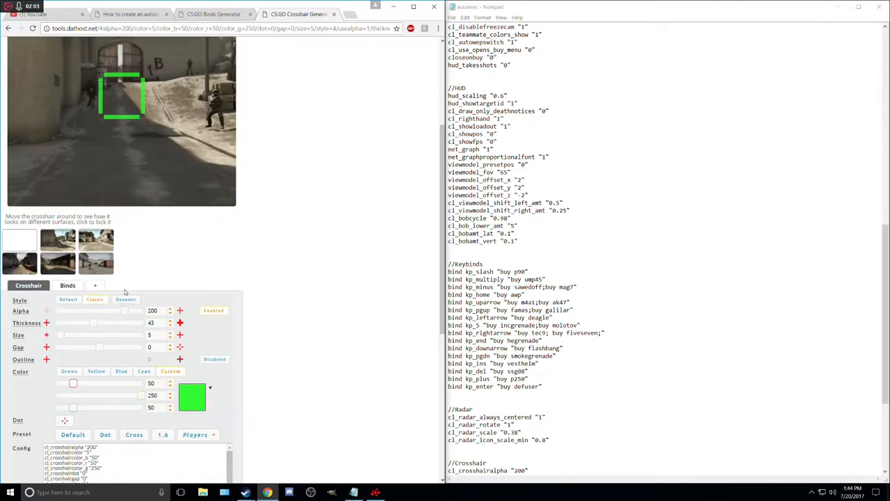
scroll(down, 3)
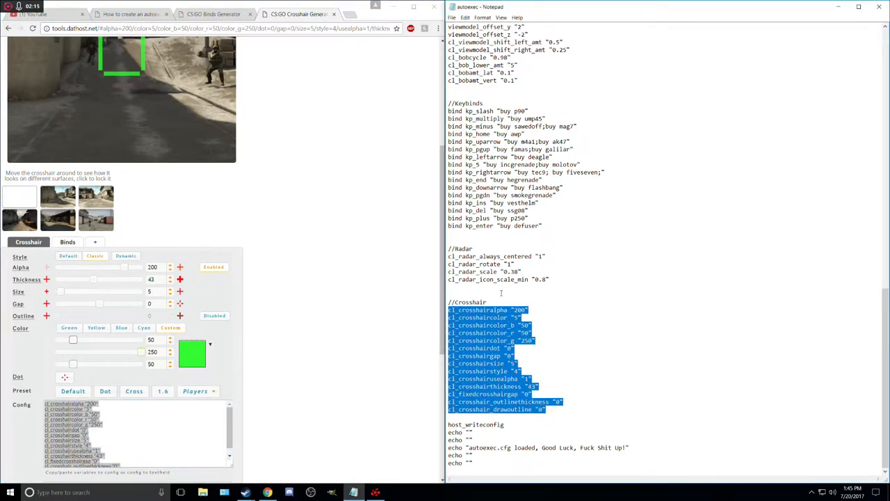
scroll(up, 3)
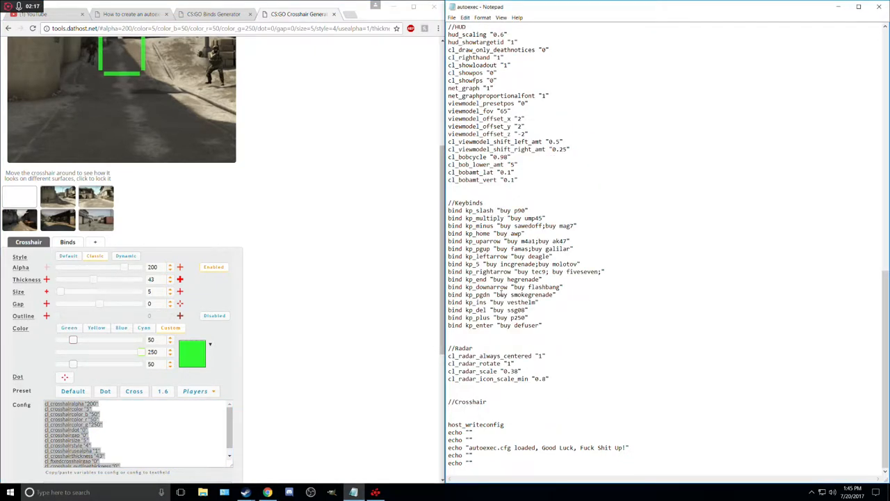
scroll(down, 3)
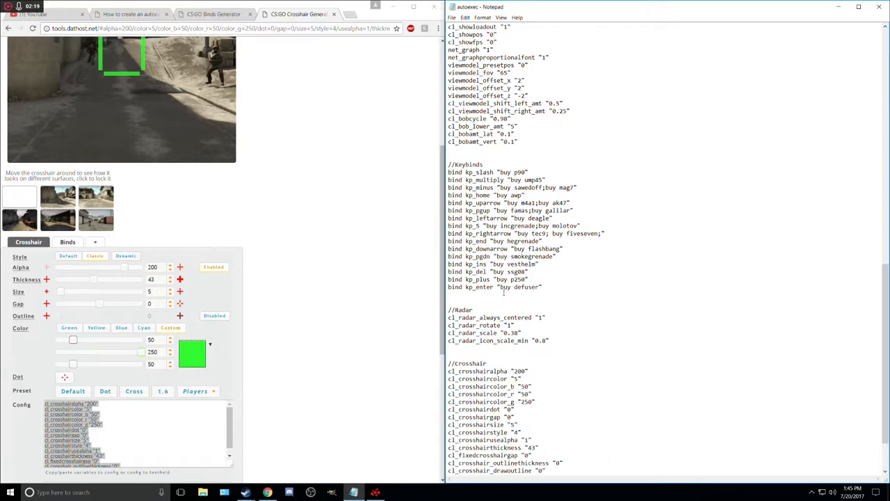
scroll(down, 3)
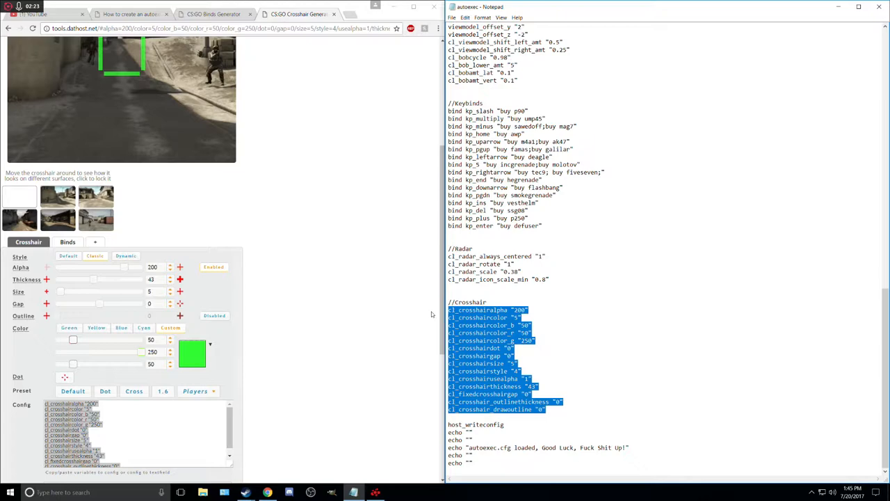
Step: Browse into the game's cfg folder under steamapps\common\csgo
click(464, 17)
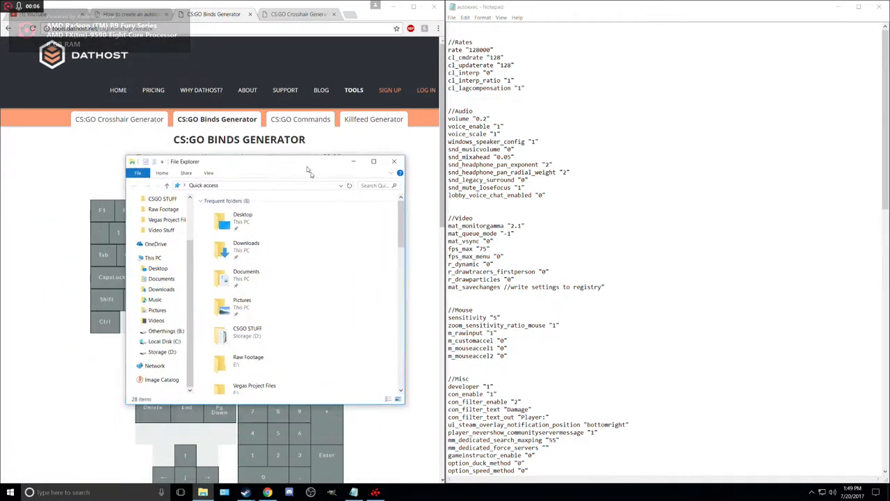
click(162, 351)
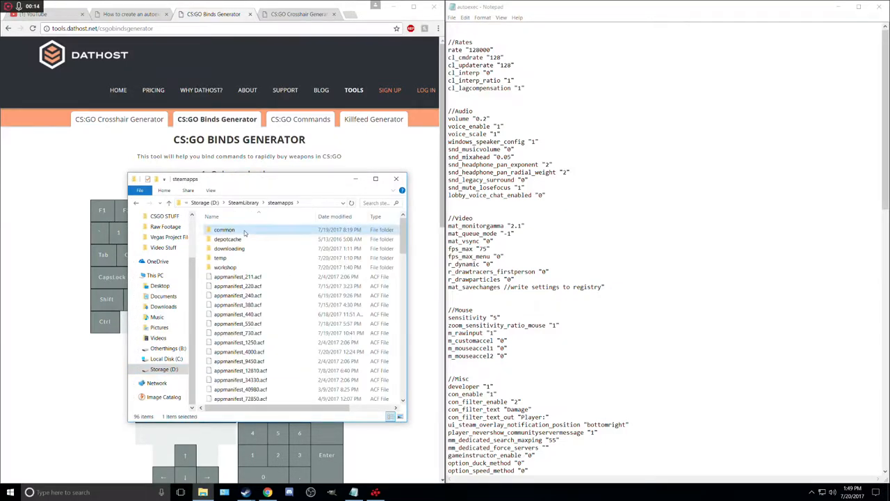
double_click(224, 229)
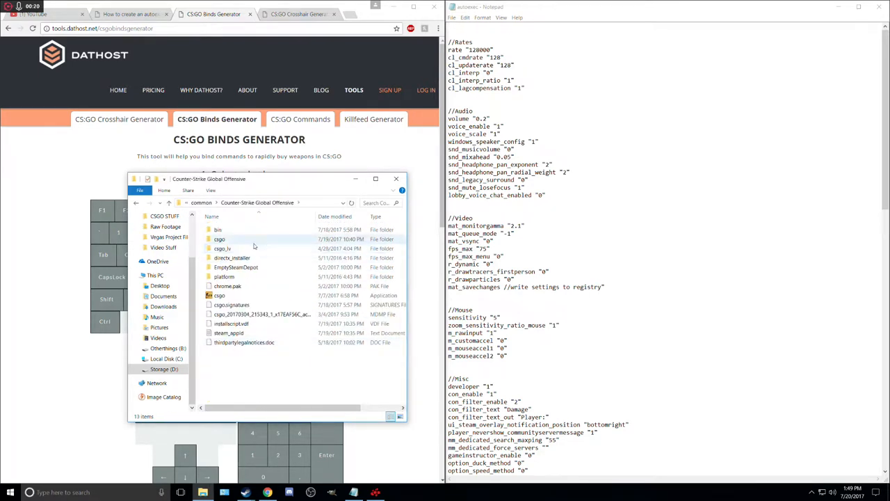
double_click(220, 238)
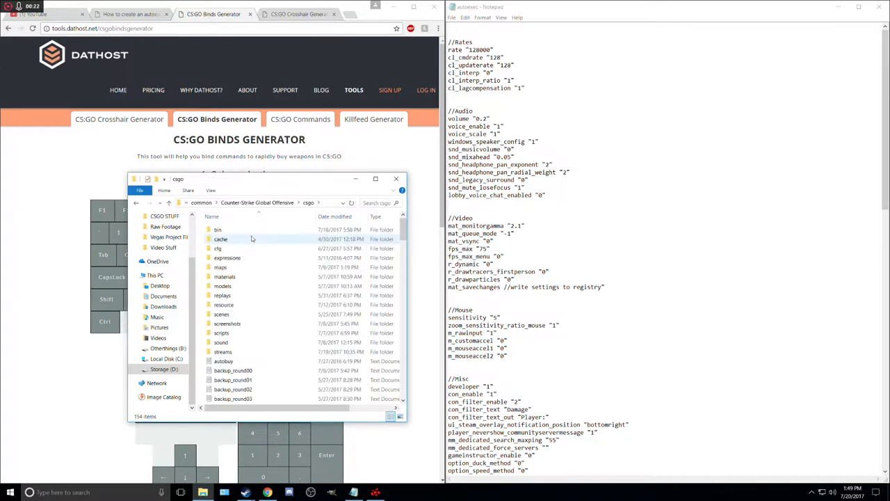
double_click(218, 248)
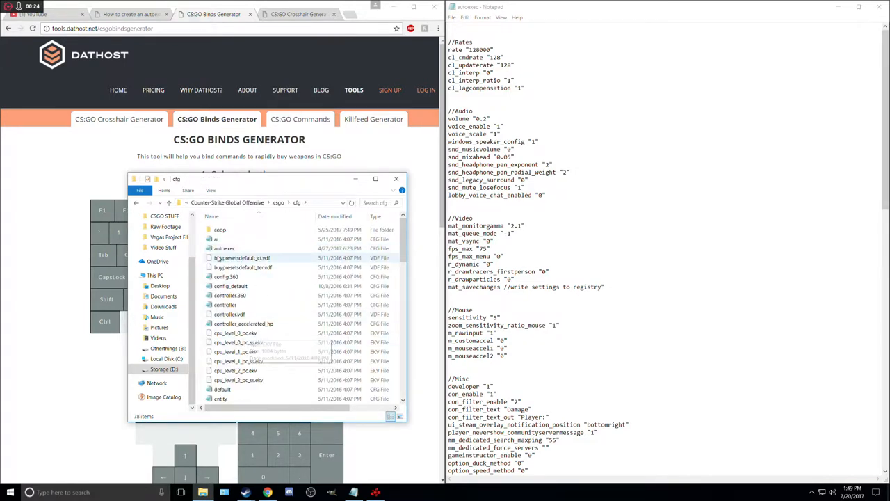
Step: Open the CSGO STUFF folder and select the autoexec file
click(224, 249)
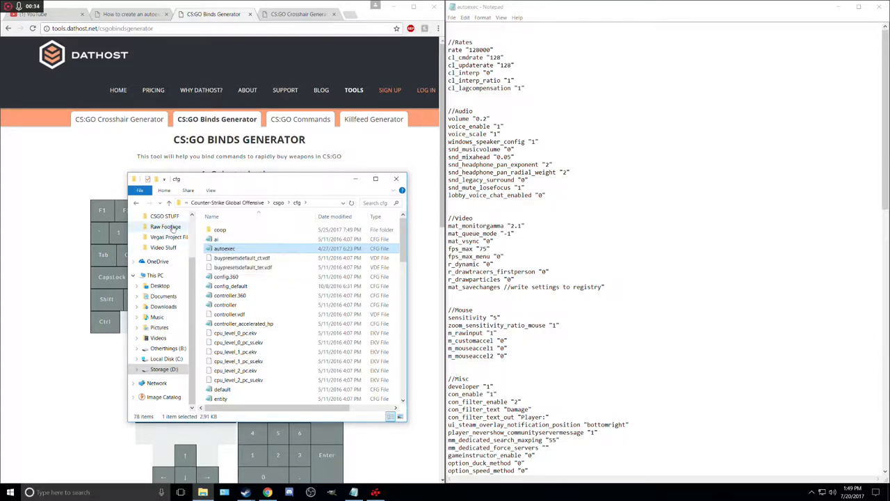
click(164, 368)
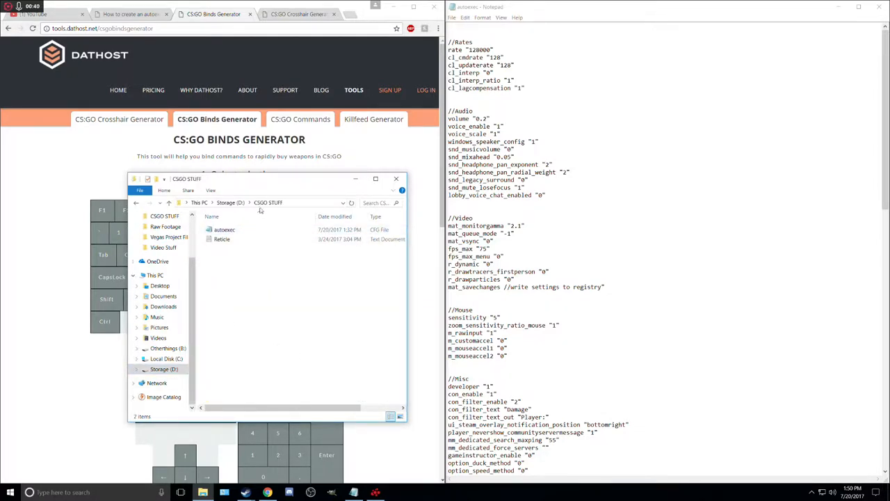
click(224, 229)
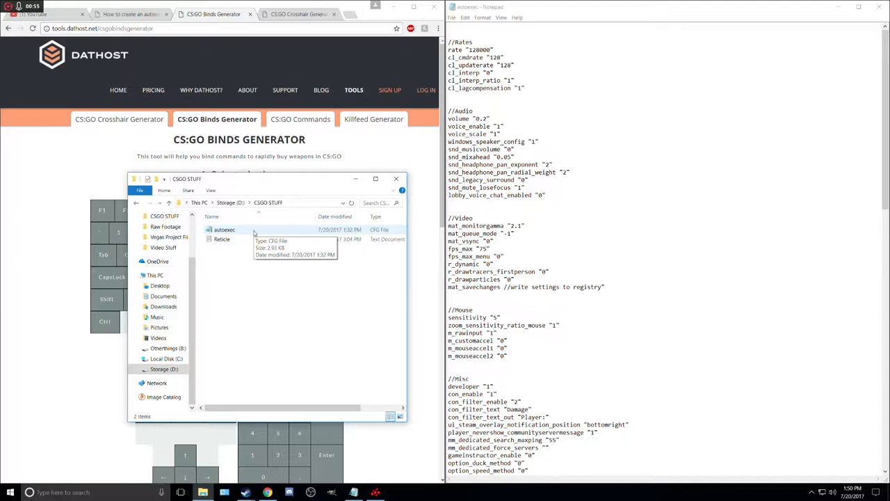
mouse_move(264, 238)
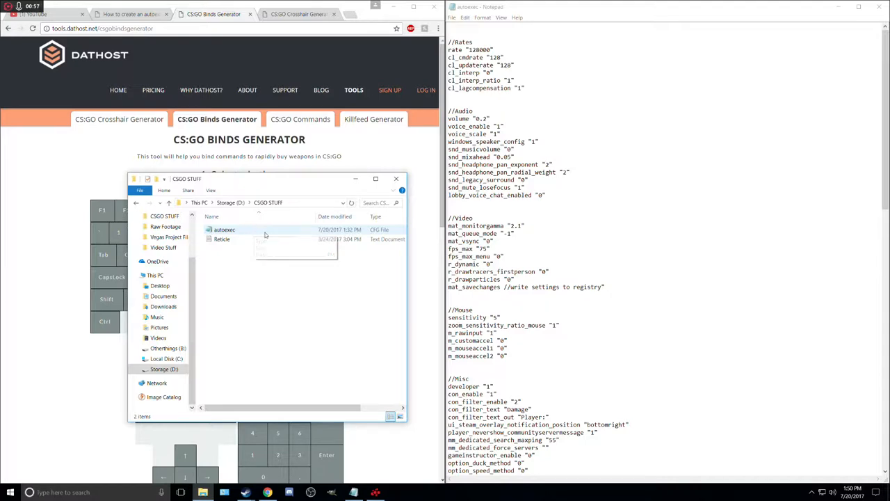
mouse_move(225, 230)
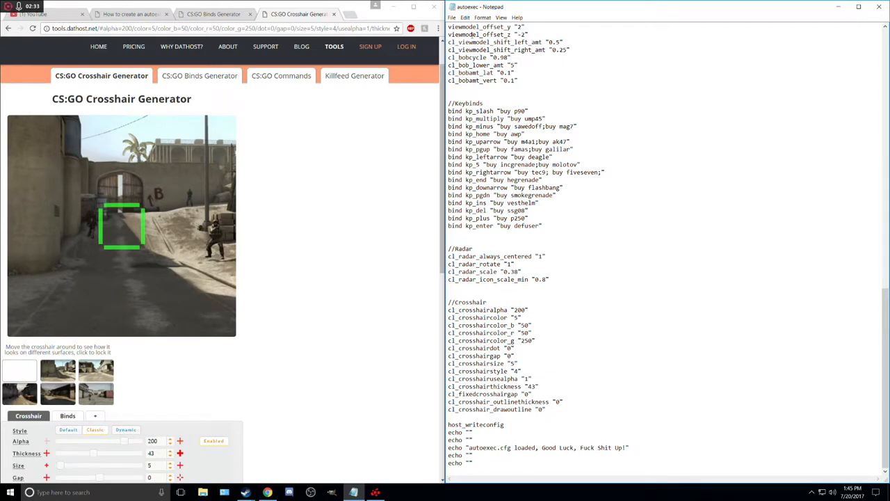
Step: Paste the copied crosshair commands beneath the autoexec //Crosshair heading
scroll(up, 3)
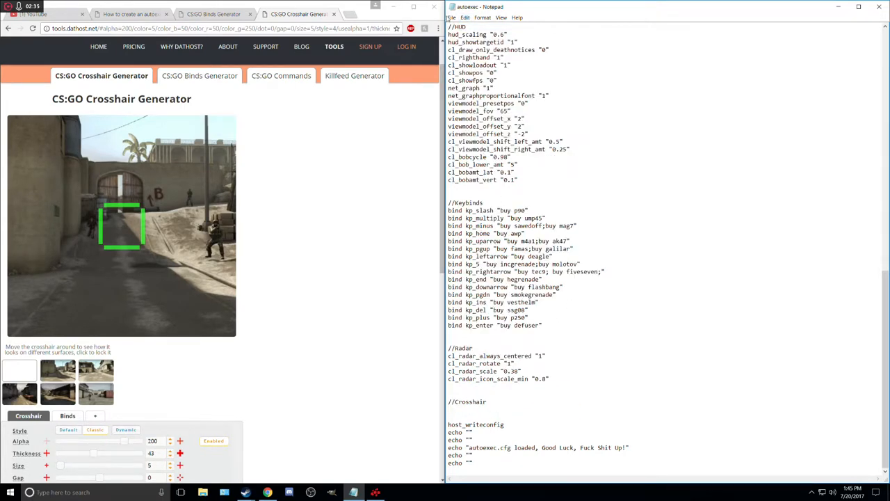
click(465, 17)
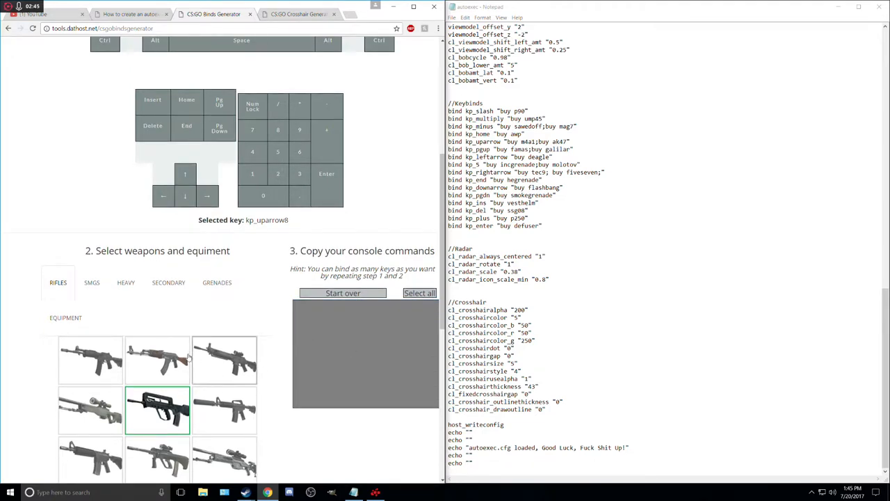
Step: Select keypad 5 as the bind key, remove the empty right-arrow bind, and clear the output
scroll(up, 3)
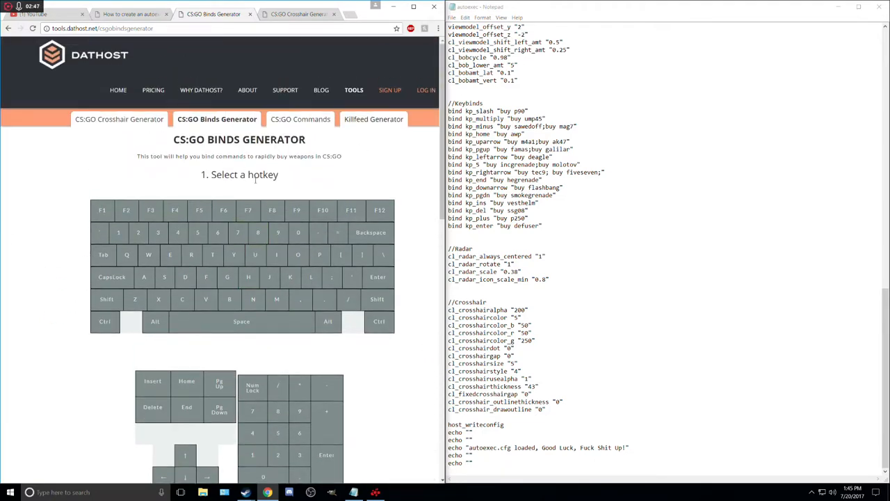
click(152, 407)
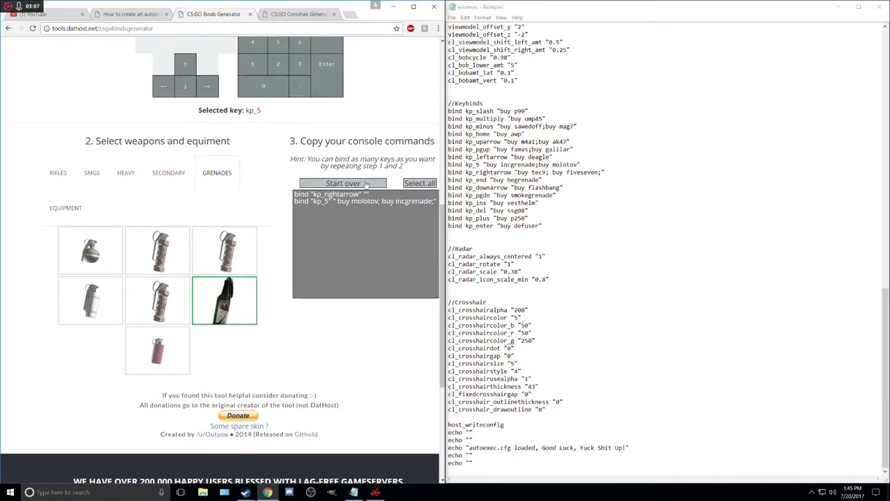
click(343, 183)
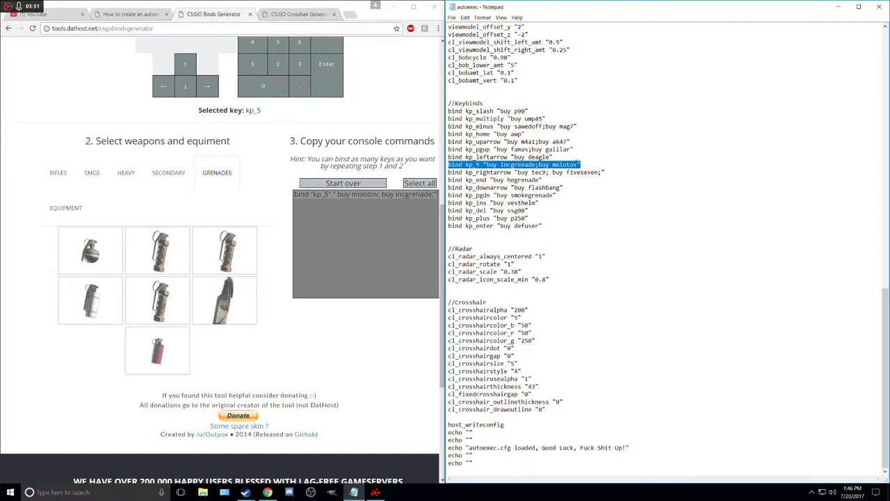
click(636, 239)
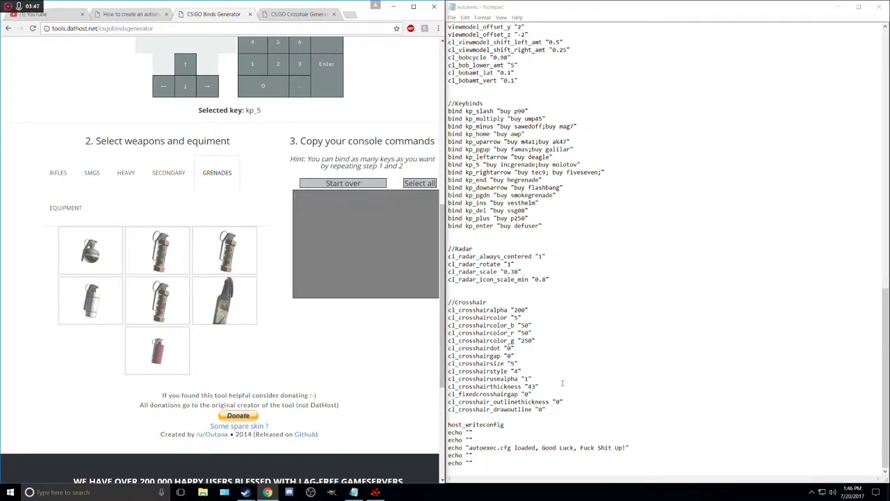
scroll(up, 3)
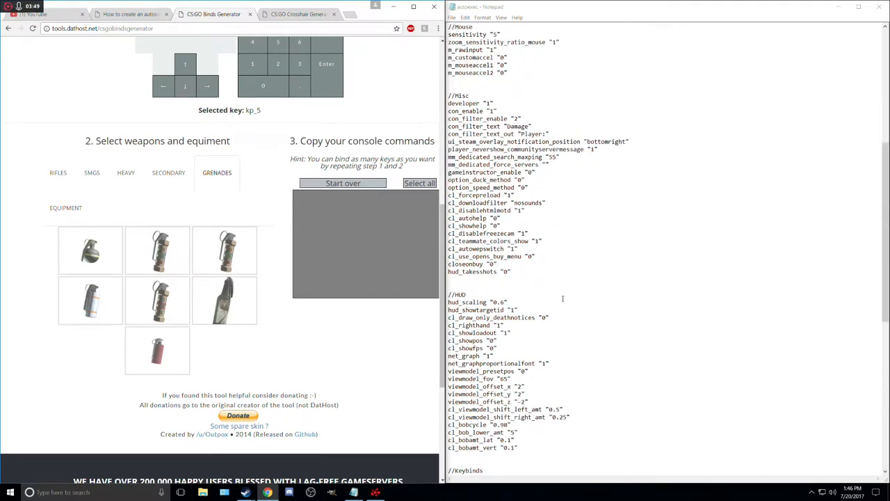
scroll(up, 3)
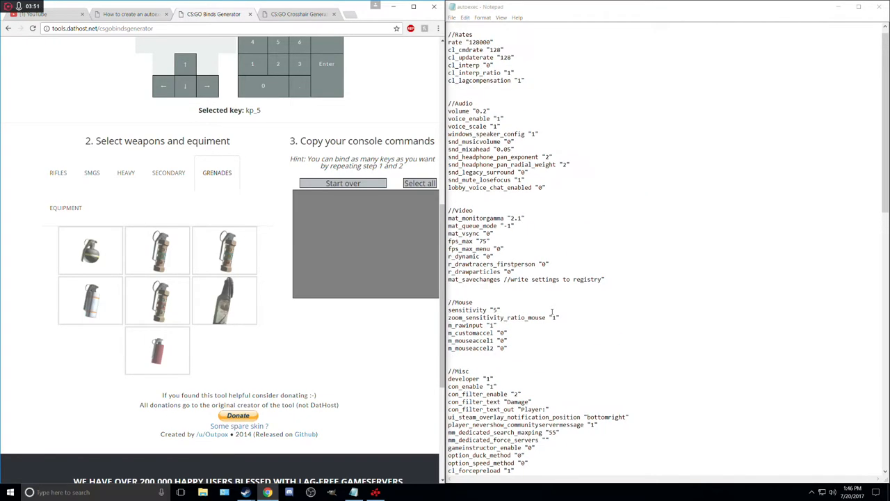
scroll(down, 3)
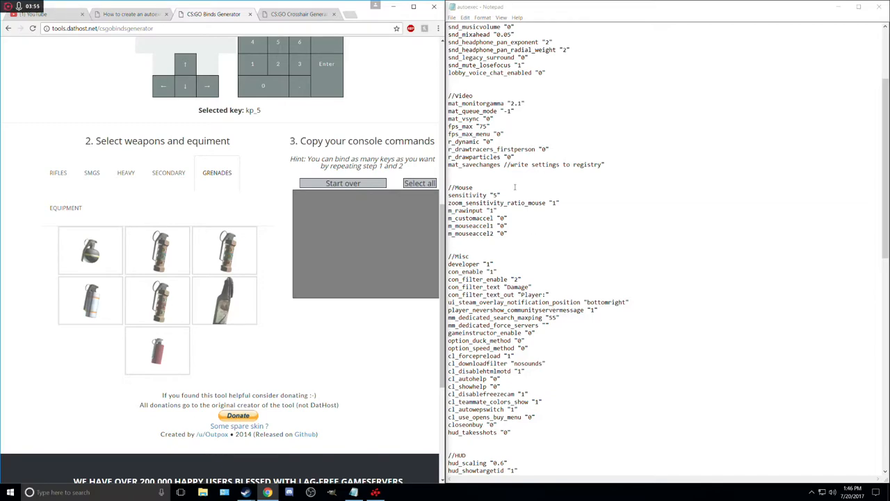
scroll(up, 3)
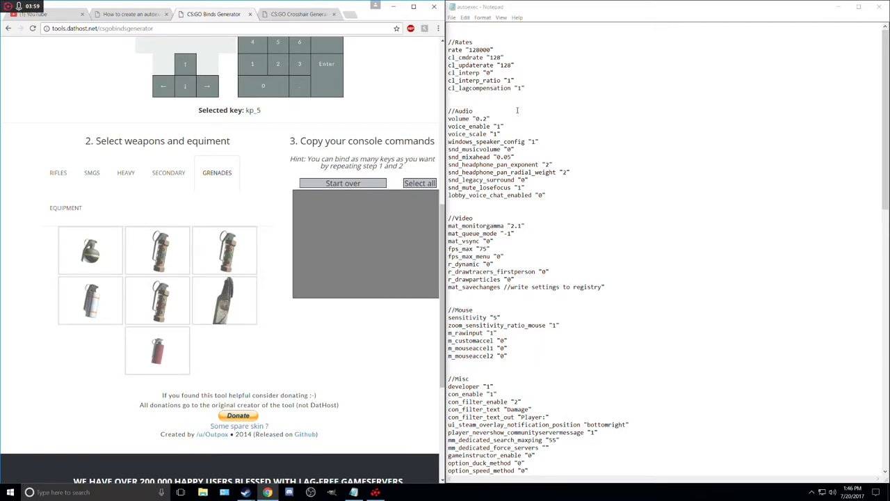
scroll(down, 3)
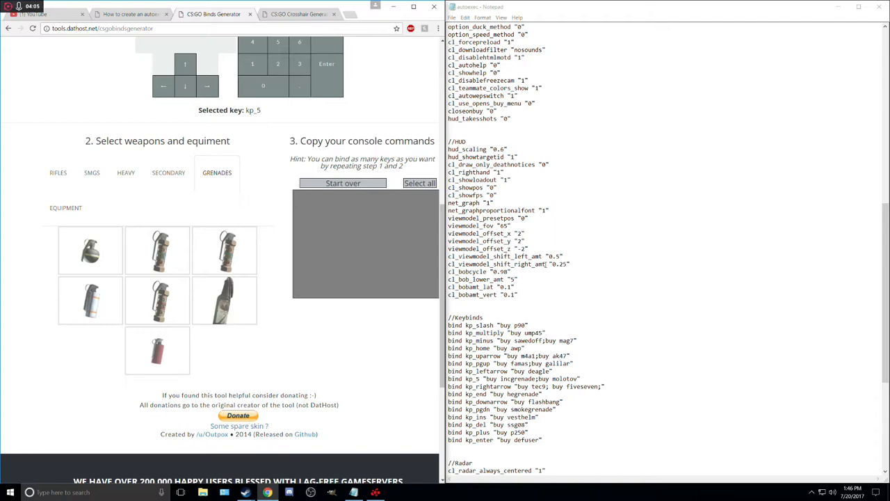
scroll(down, 3)
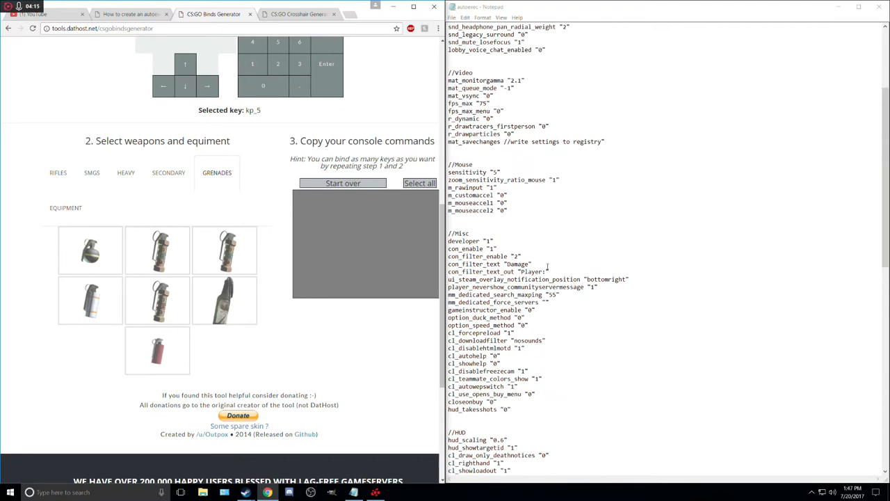
scroll(down, 3)
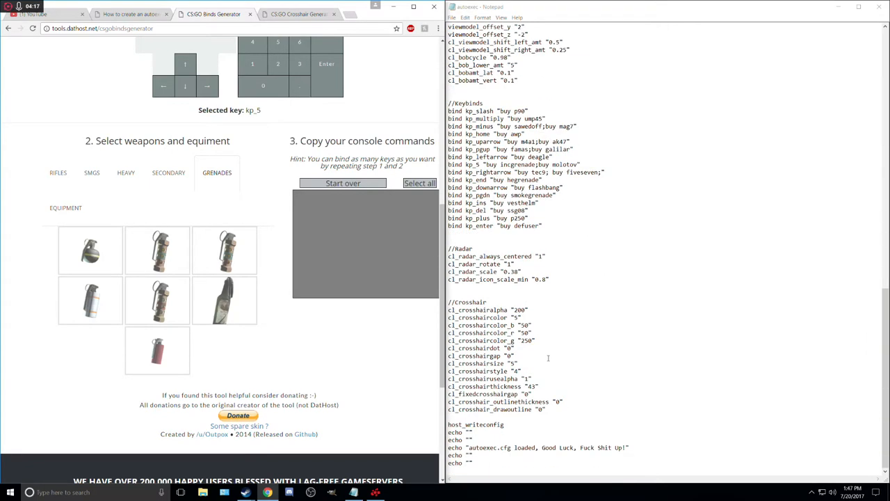
scroll(up, 3)
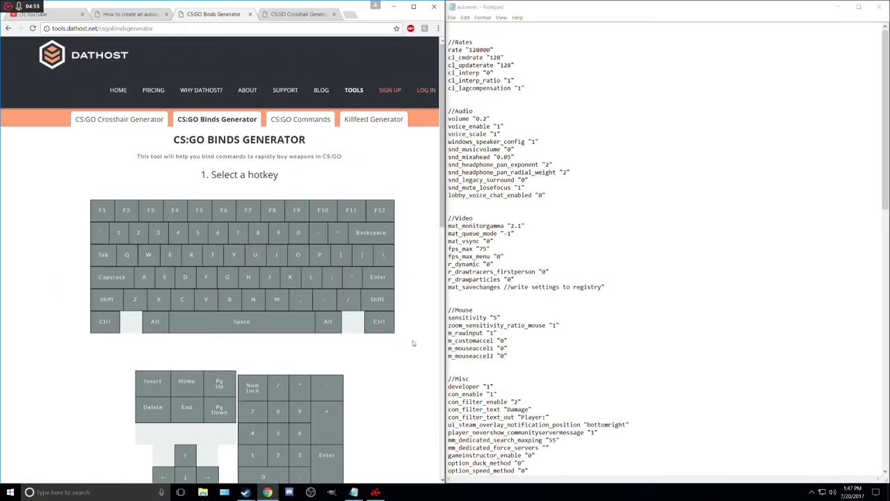
mouse_move(376, 191)
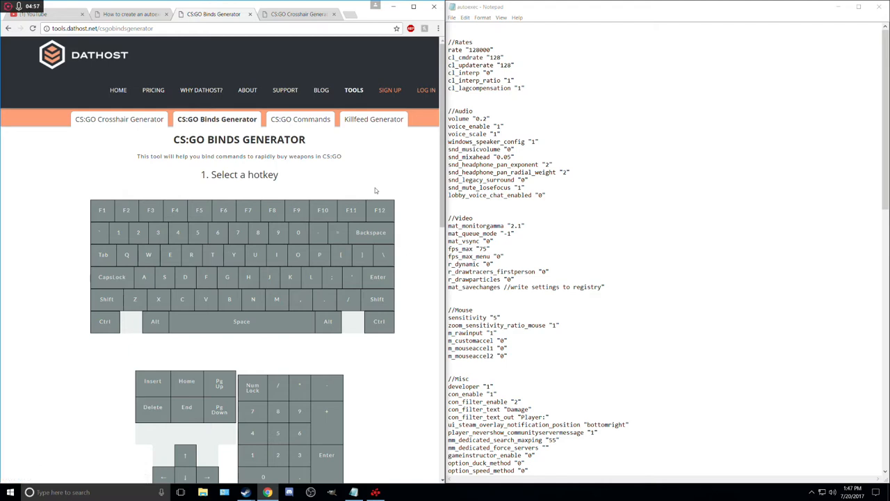